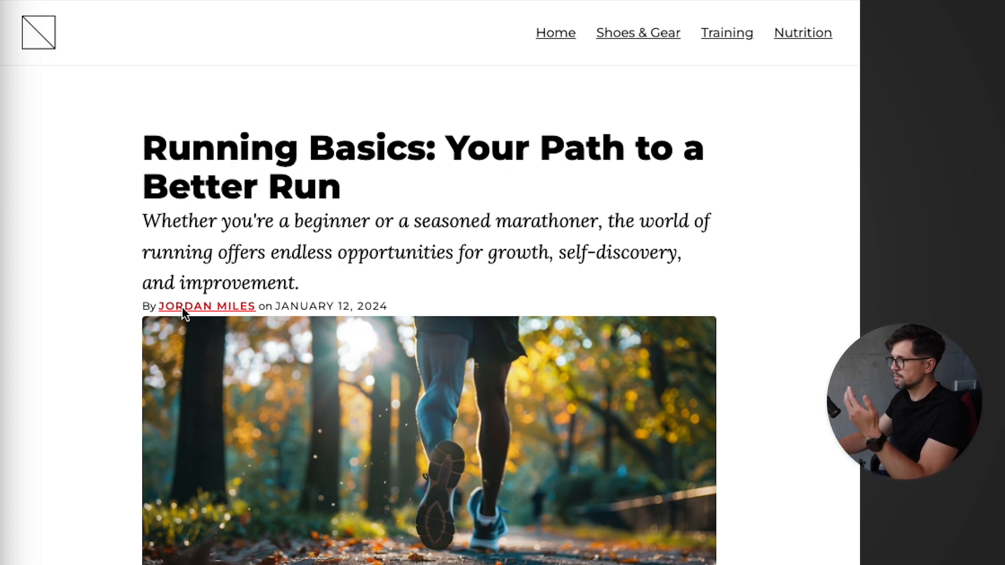
# Switch to the content-flow.css stylesheet to edit the .content-flow rule.
pyautogui.scroll(-3)
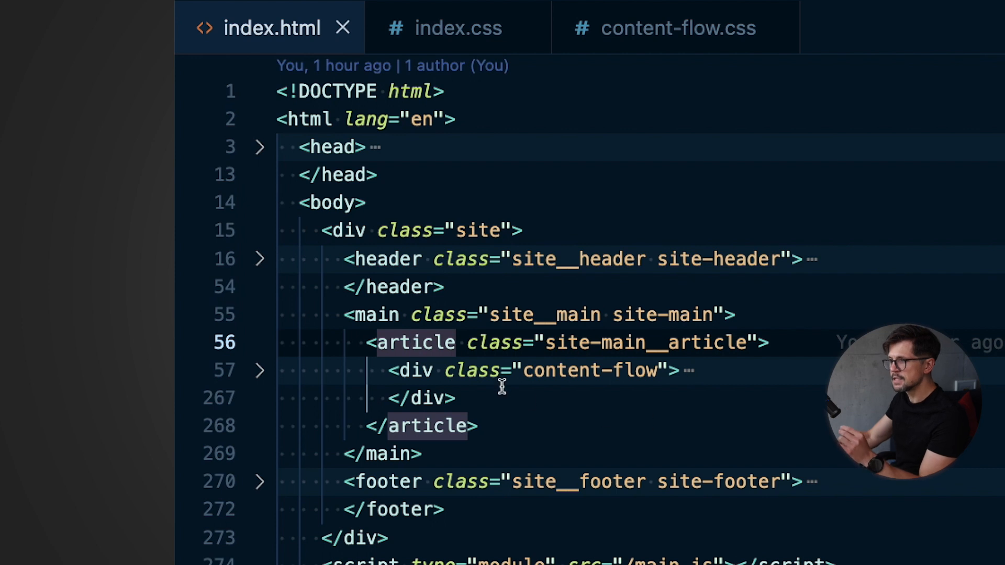
pyautogui.moveTo(546, 376)
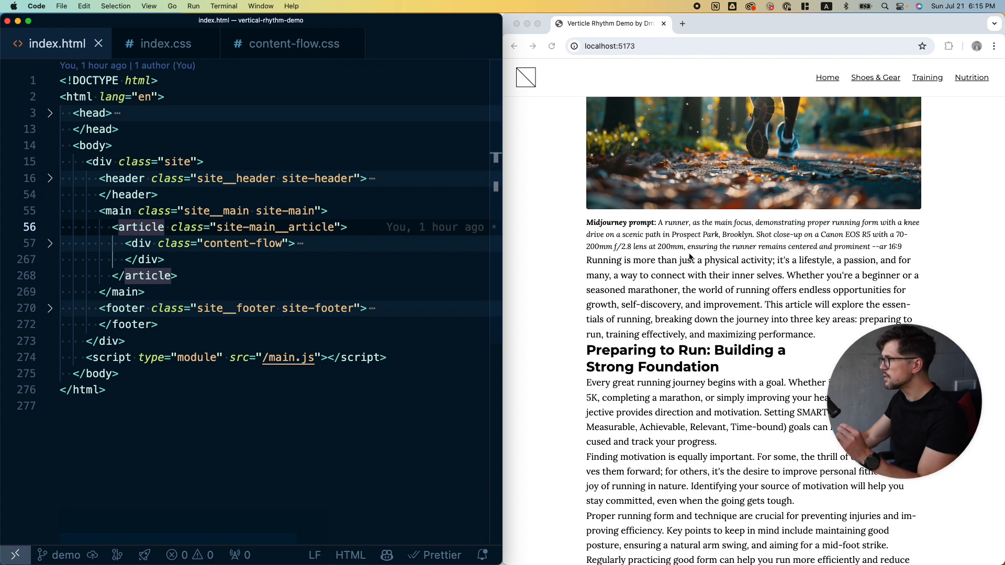
pyautogui.scroll(3)
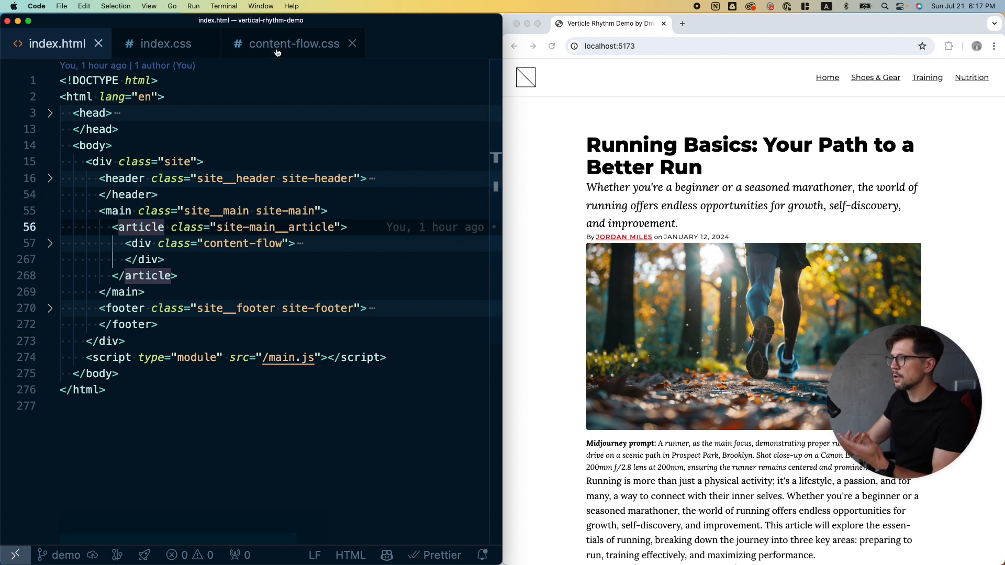
pyautogui.click(295, 44)
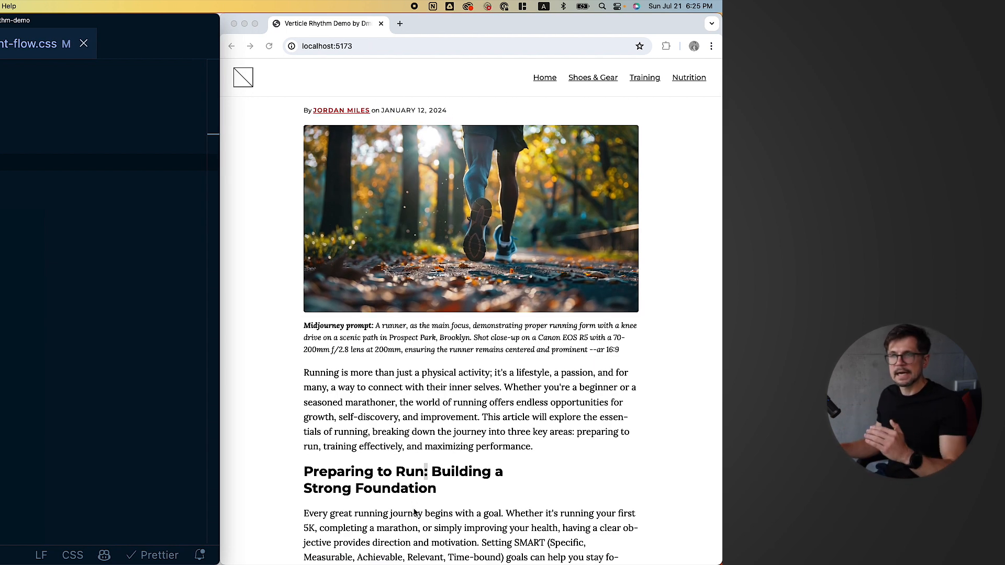
pyautogui.scroll(-3)
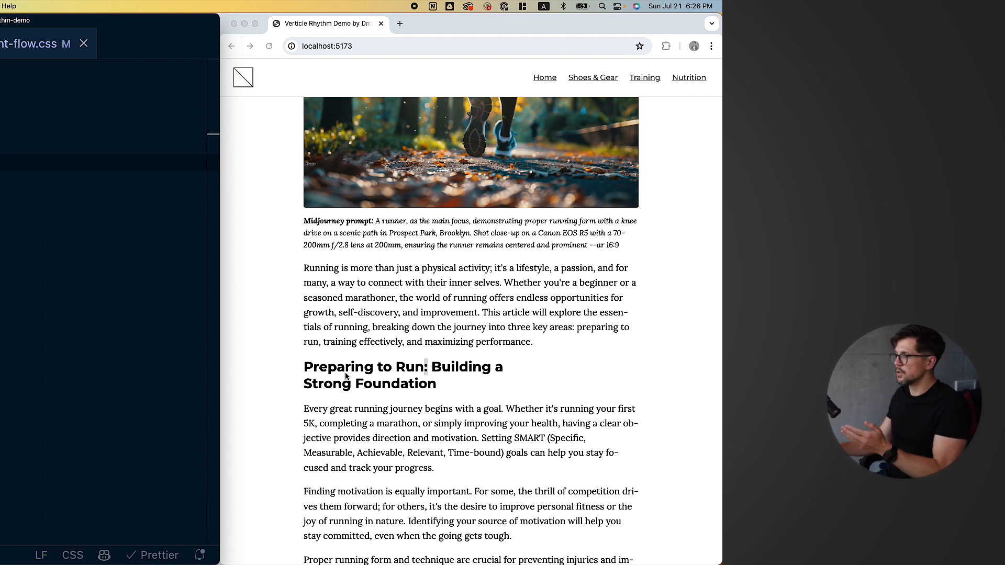
pyautogui.moveTo(342, 358)
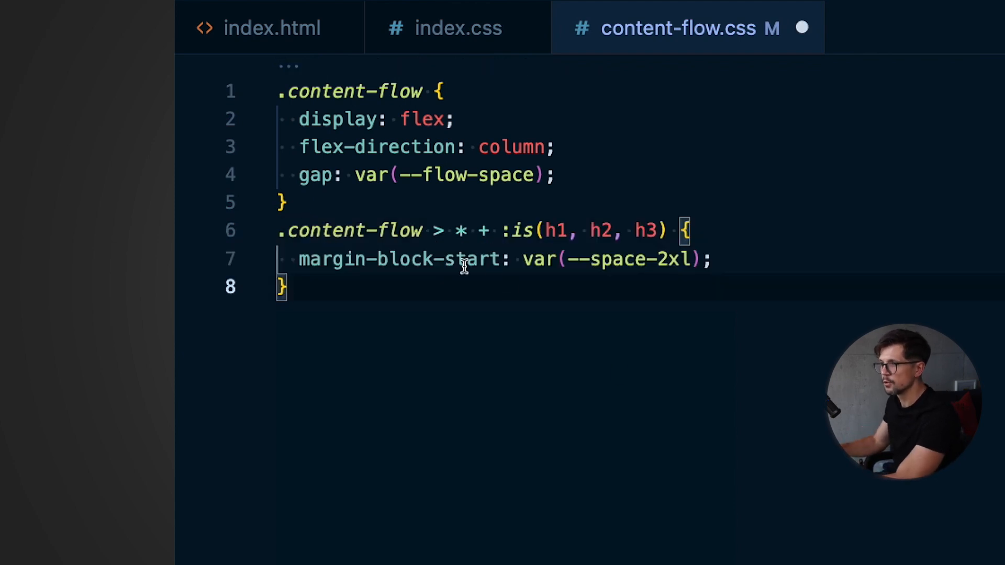
pyautogui.moveTo(391, 365)
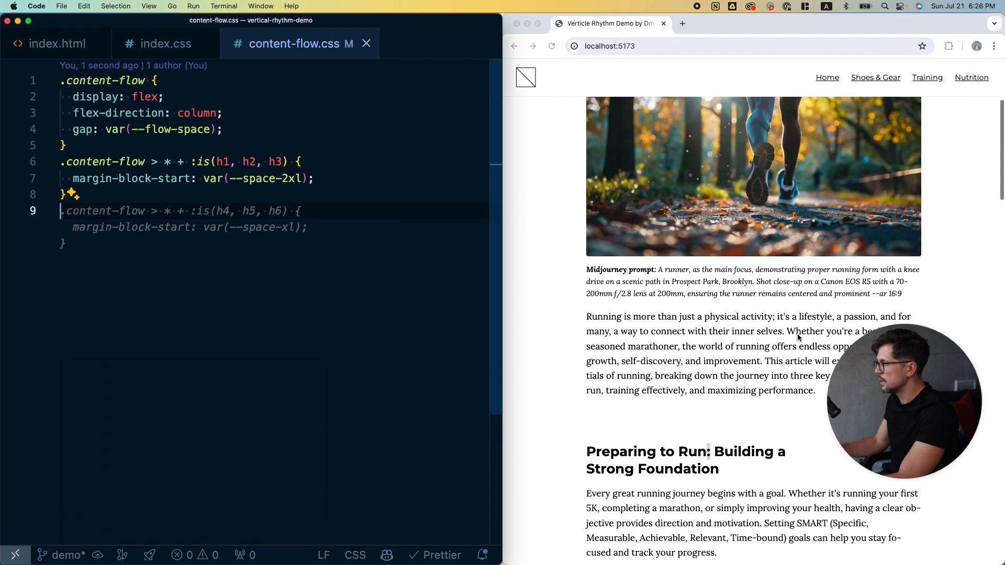
# Check the extra space above the 'Preparing' section heading in the preview.
pyautogui.scroll(-3)
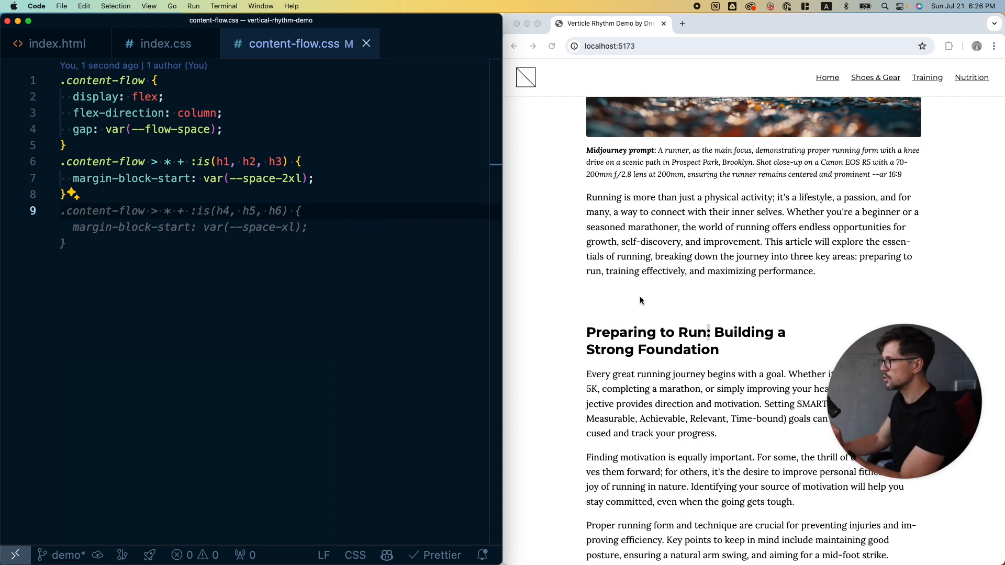
pyautogui.doubleClick(620, 332)
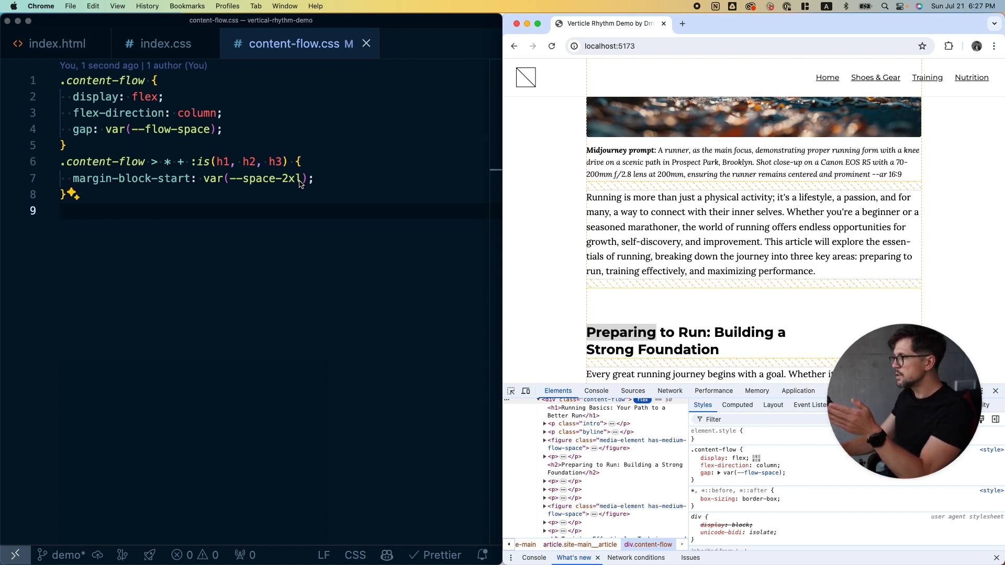
pyautogui.moveTo(729, 293)
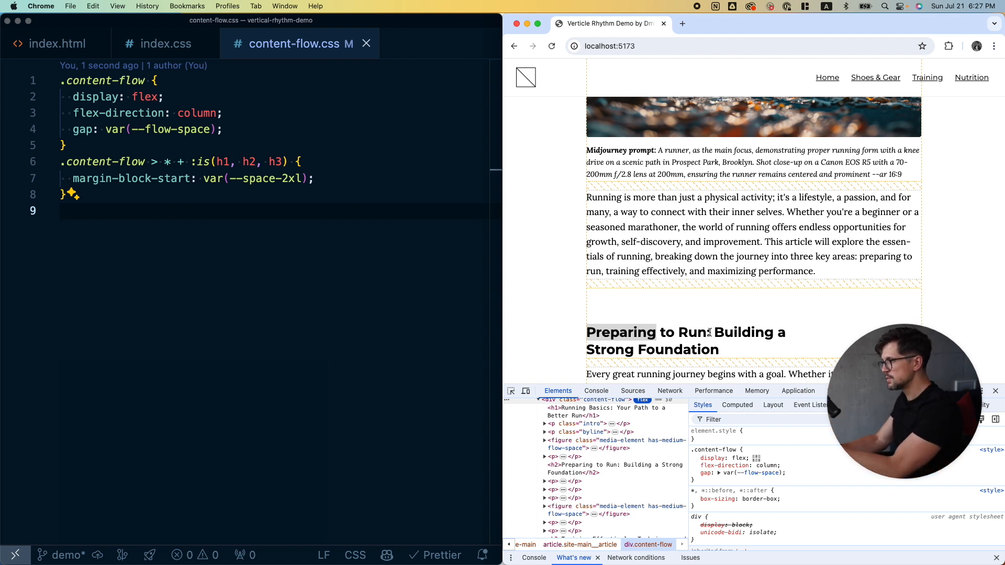
pyautogui.scroll(-3)
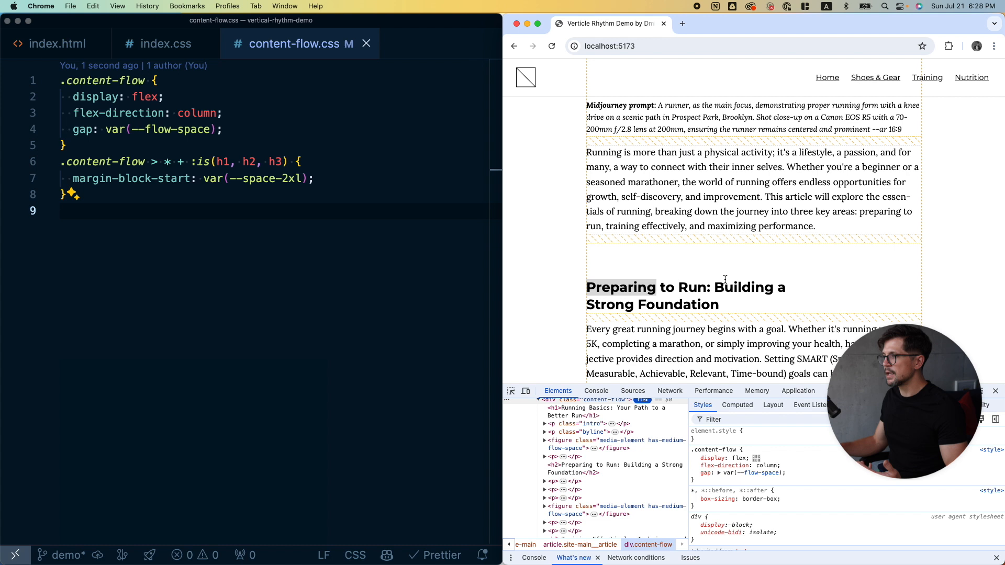
pyautogui.moveTo(297, 201)
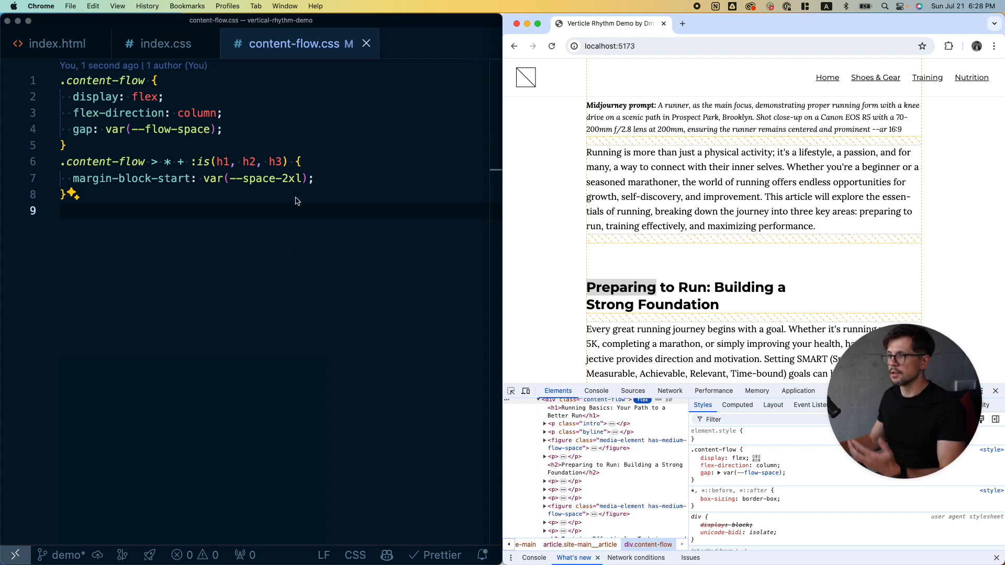
pyautogui.moveTo(236, 185)
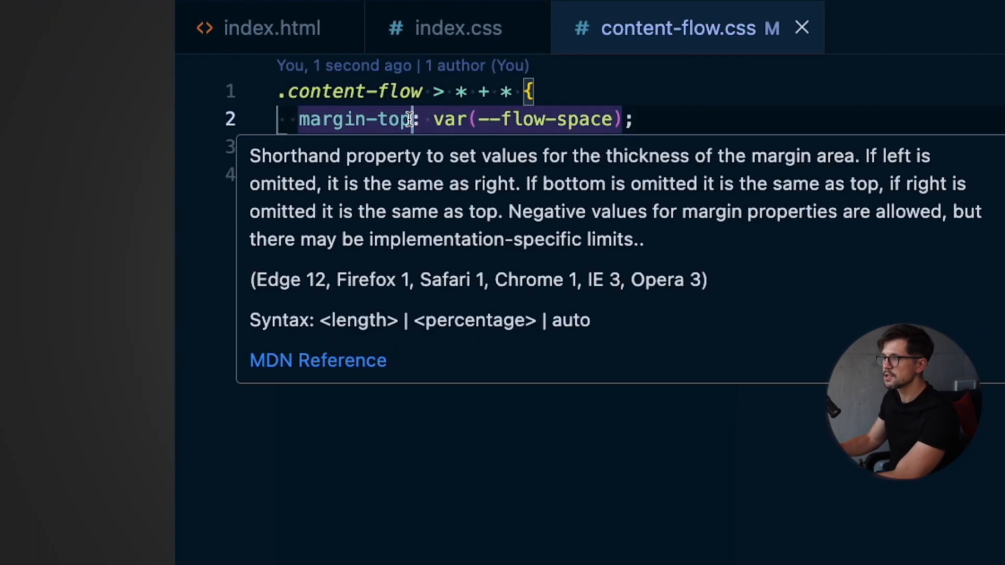
# Write margin-block-start for the .content-flow > * + * sibling rule.
pyautogui.write('margin-block-start')
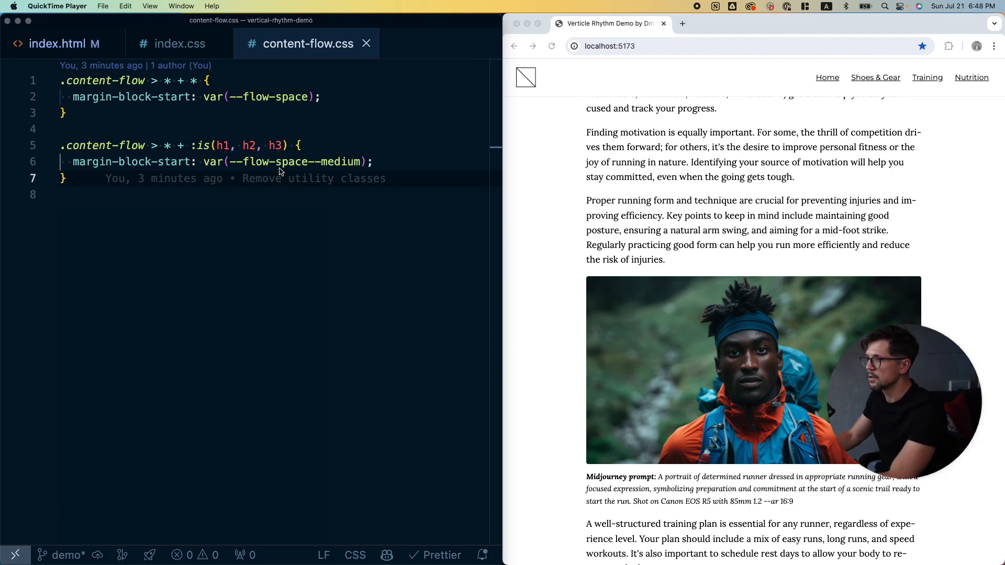
# Add h4, h5, h6 to the heading selector and target media-element.
pyautogui.write(', h4, h5, h6')
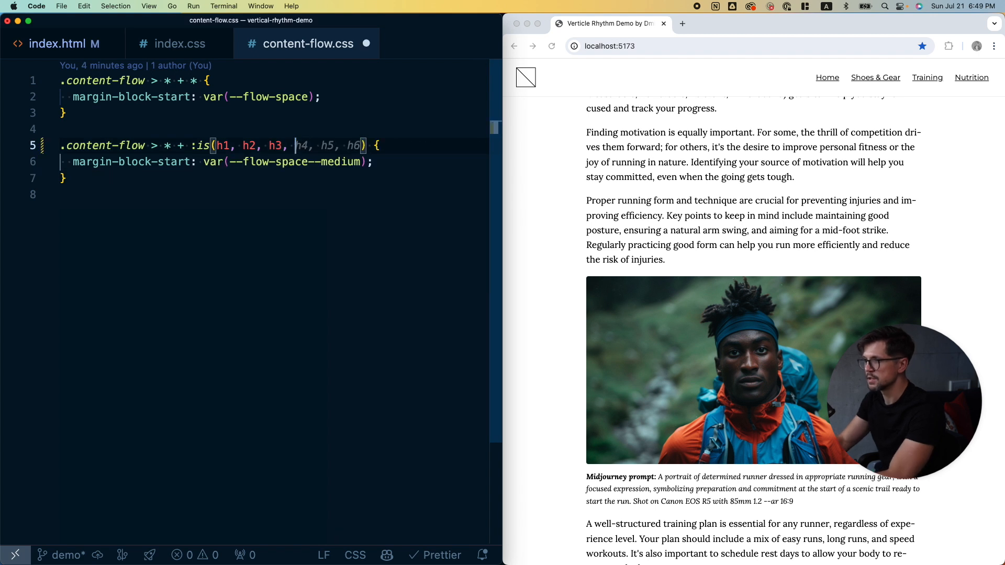
pyautogui.write('m')
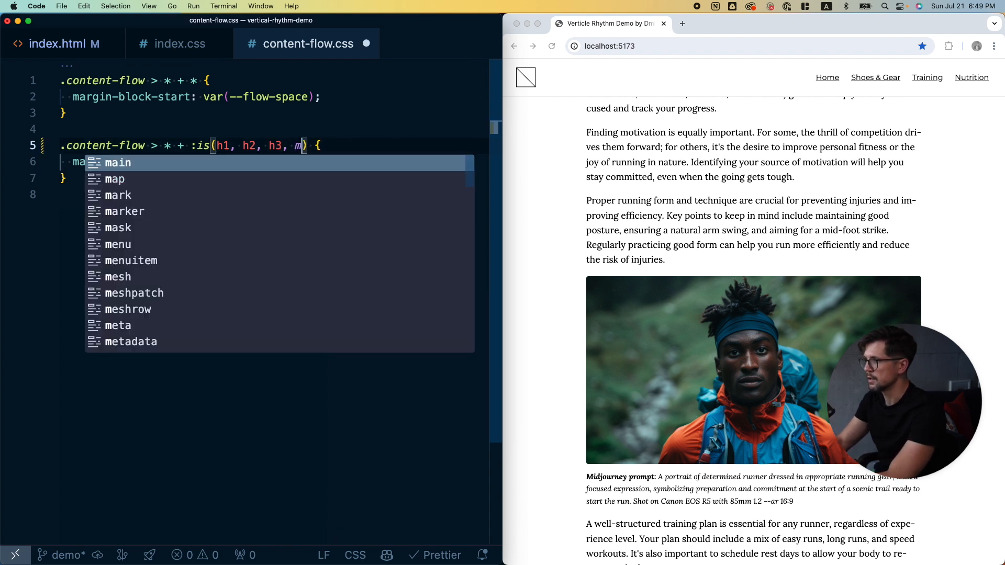
pyautogui.write('media-element')
pyautogui.write('.content-flow > * + .has-medium-flow-space {')
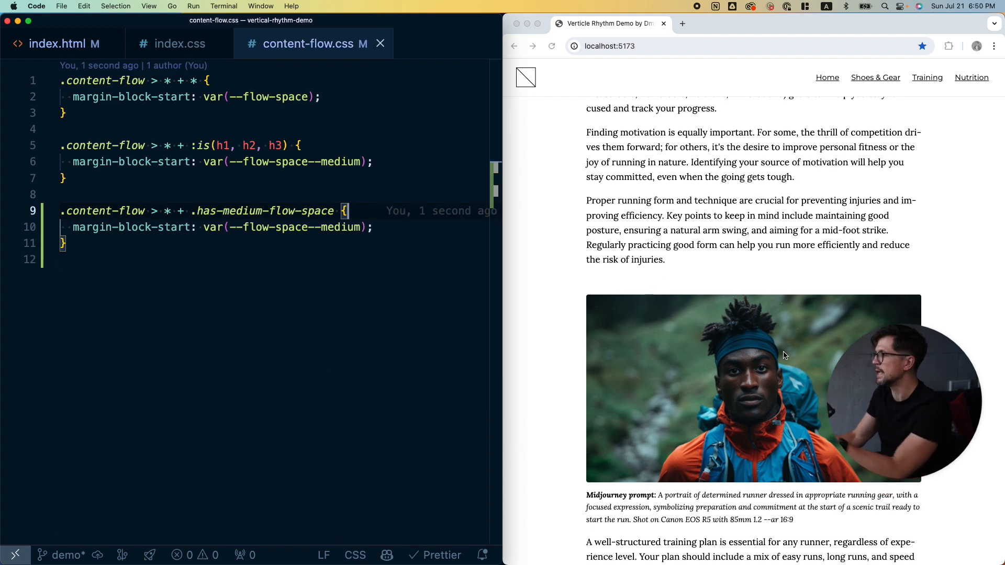
pyautogui.moveTo(699, 378)
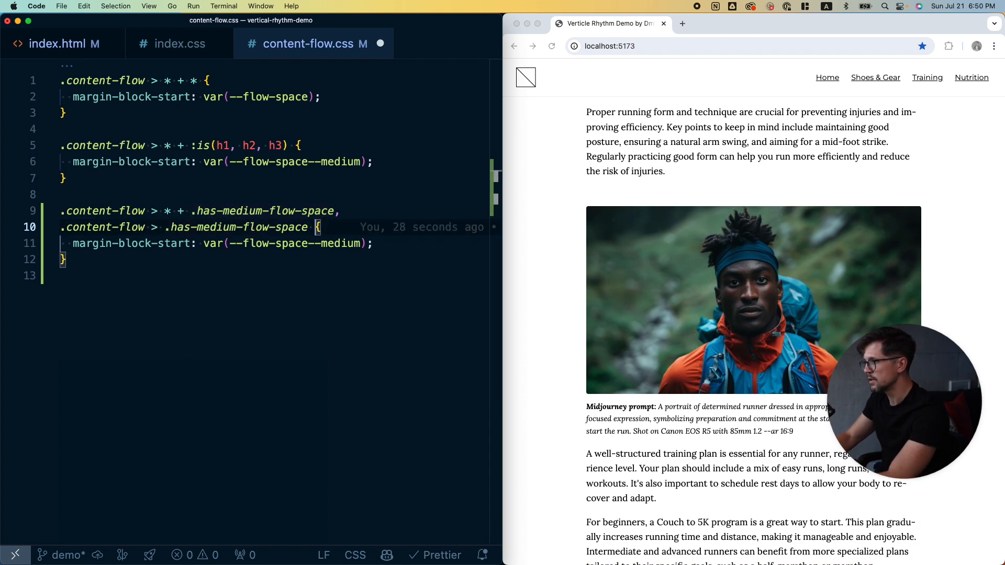
# Append '+ *' to the .content-flow > .has-medium-flow-space selector.
pyautogui.write('+ *')
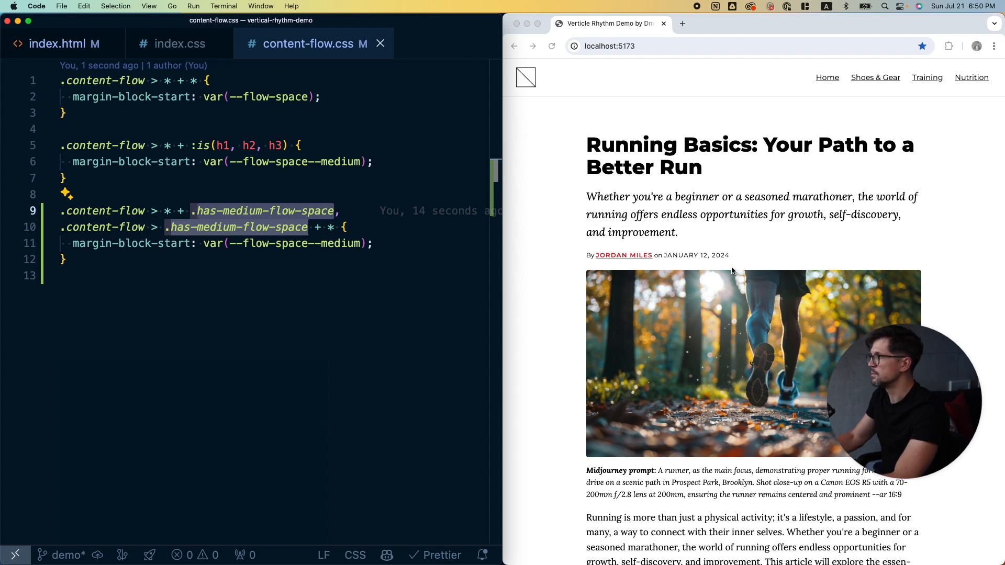
pyautogui.click(56, 44)
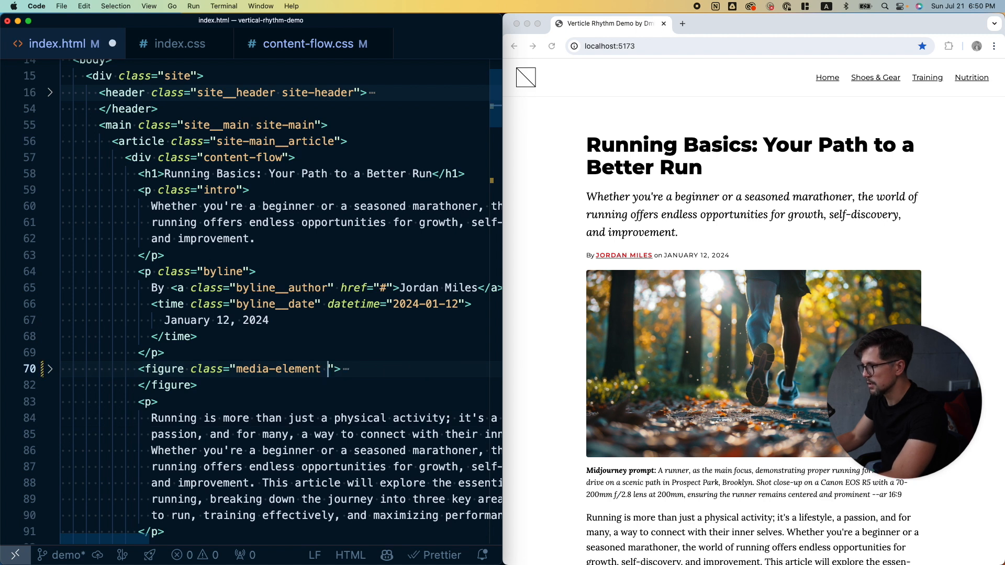
# Add has-medium-flow-space to the first figure's class after media-element.
pyautogui.write('has-medium-flow-space')
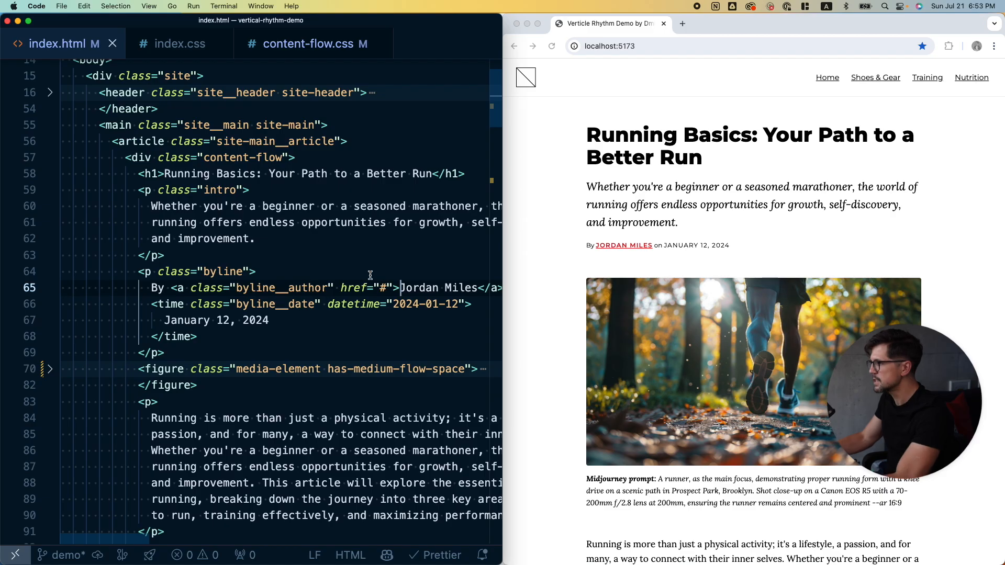
pyautogui.scroll(-3)
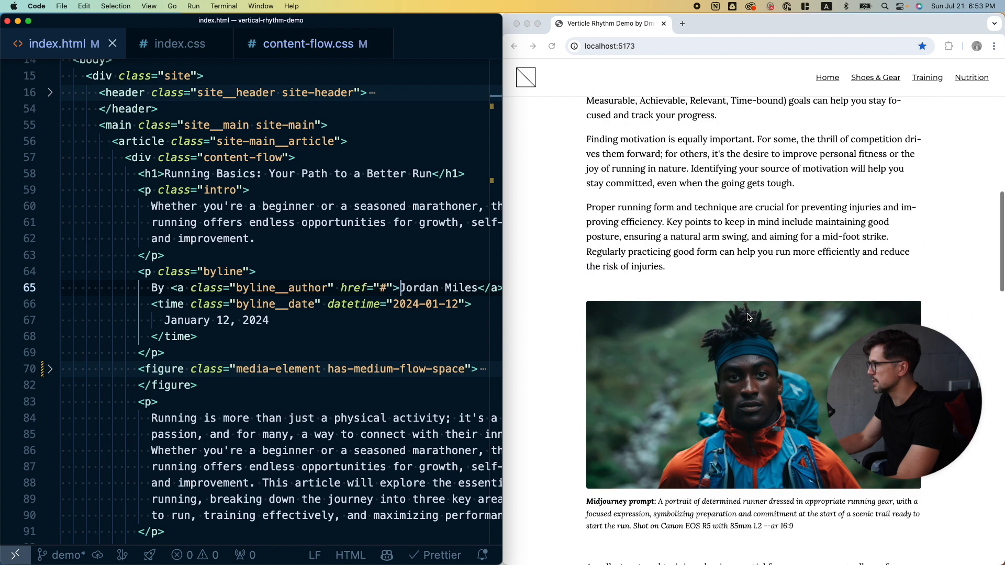
pyautogui.scroll(-3)
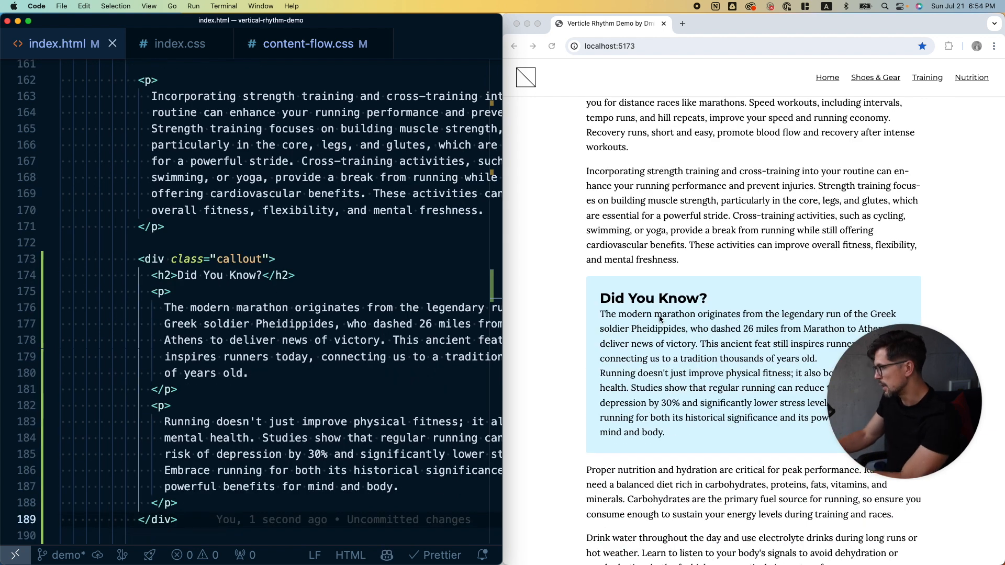
# Add content-flow to the 'Did You Know?' callout div's class attribute.
pyautogui.scroll(-3)
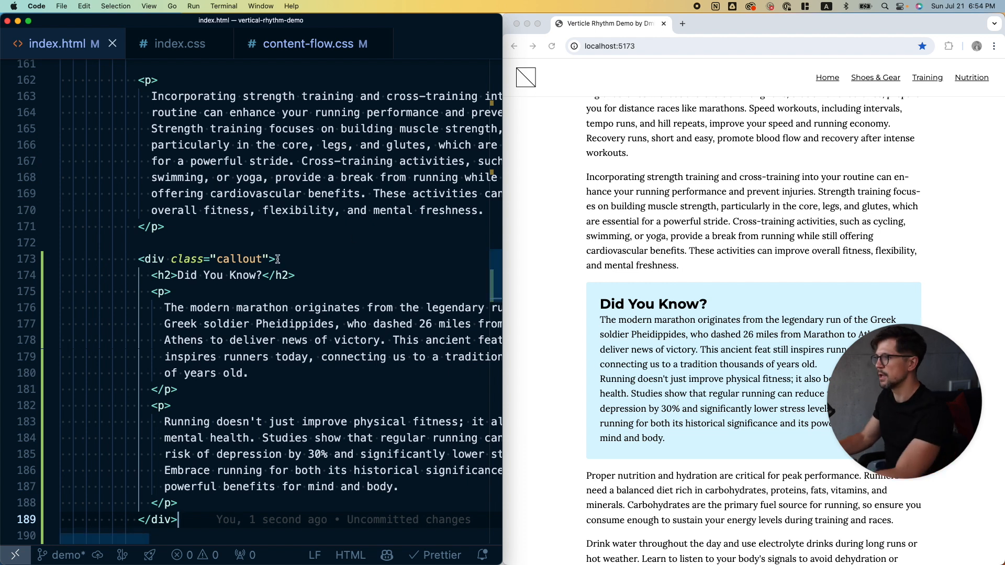
pyautogui.write('" "')
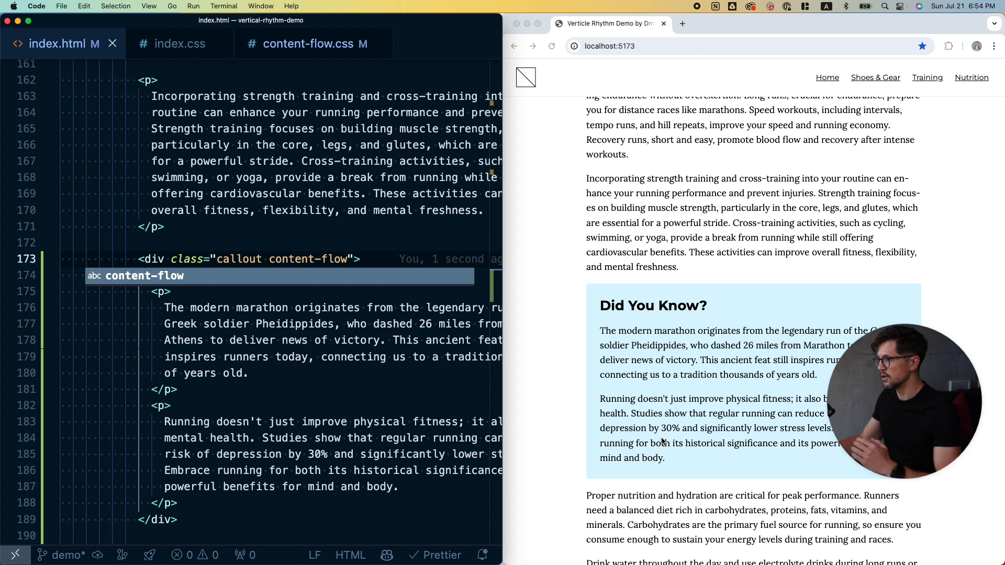
pyautogui.moveTo(755, 370)
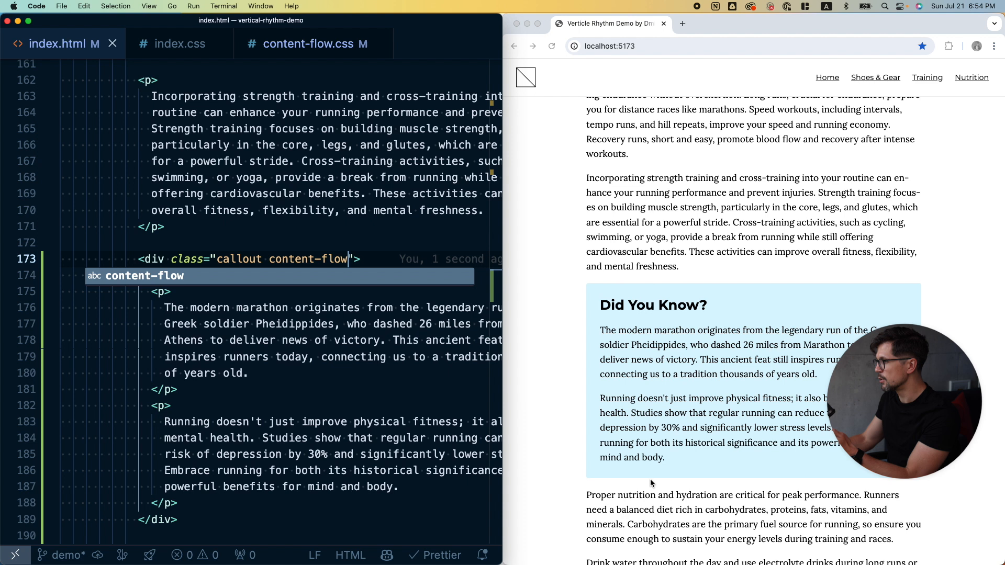
pyautogui.scroll(-3)
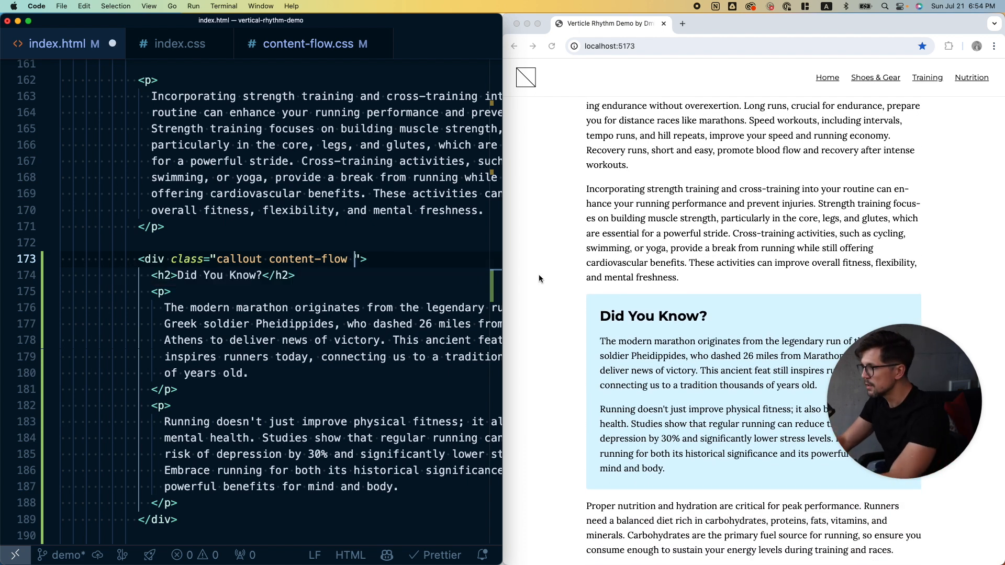
pyautogui.write('has-medi')
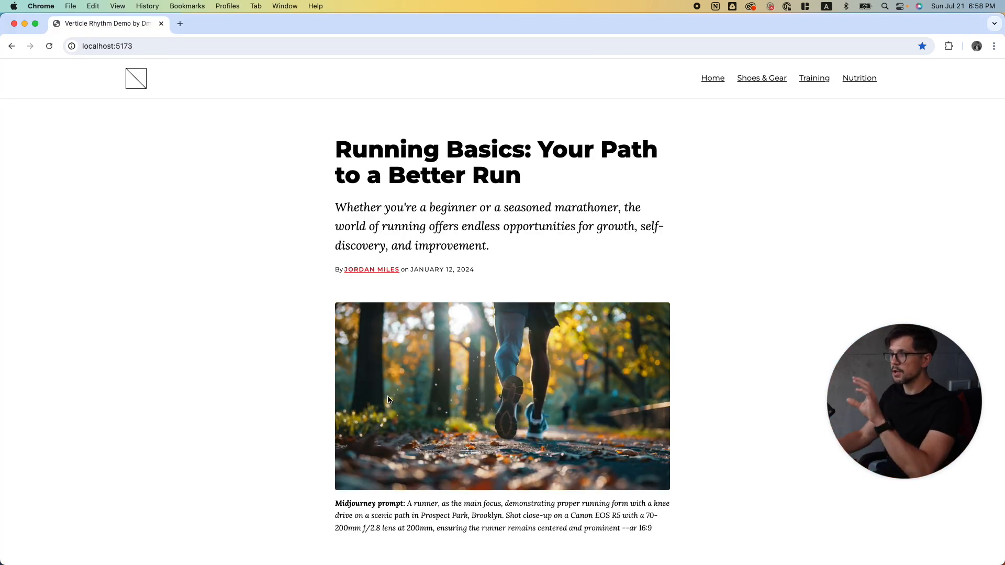
pyautogui.scroll(-3)
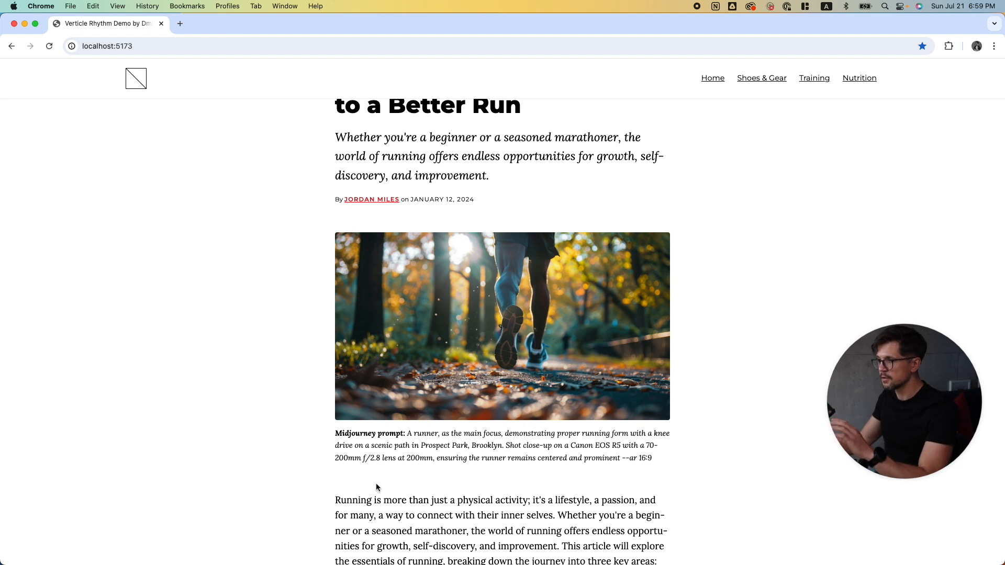
pyautogui.scroll(-3)
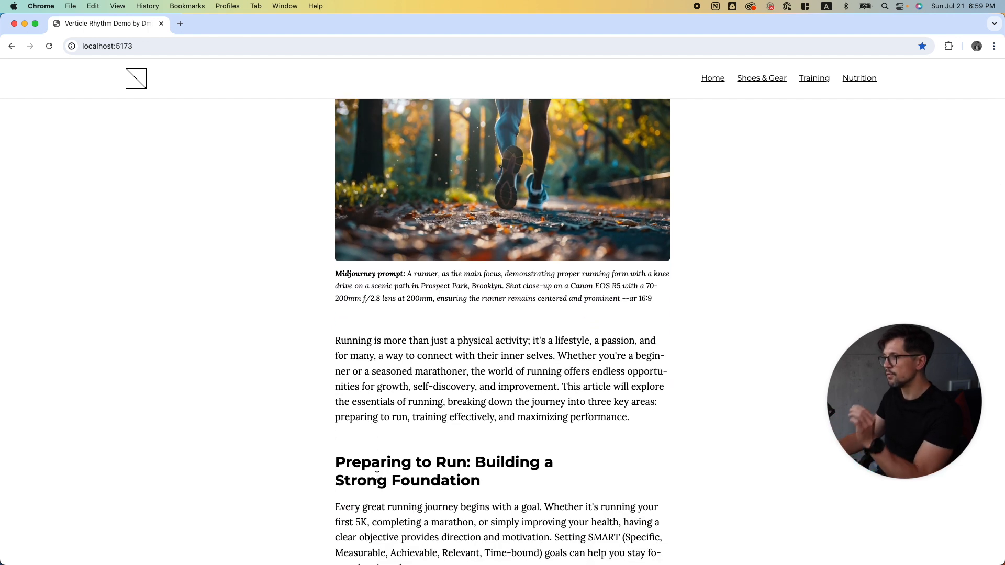
pyautogui.moveTo(340, 452)
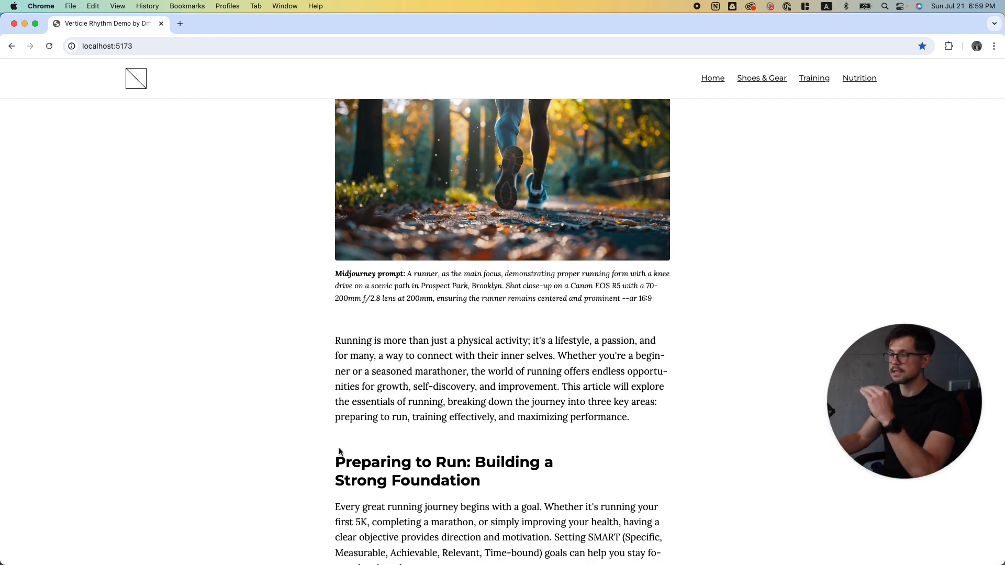
pyautogui.scroll(-3)
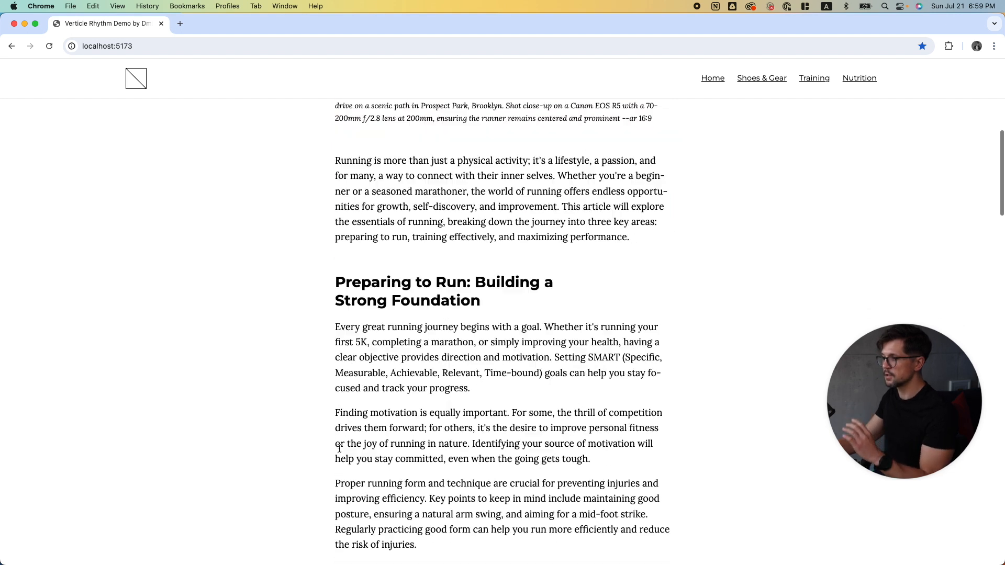
pyautogui.scroll(-3)
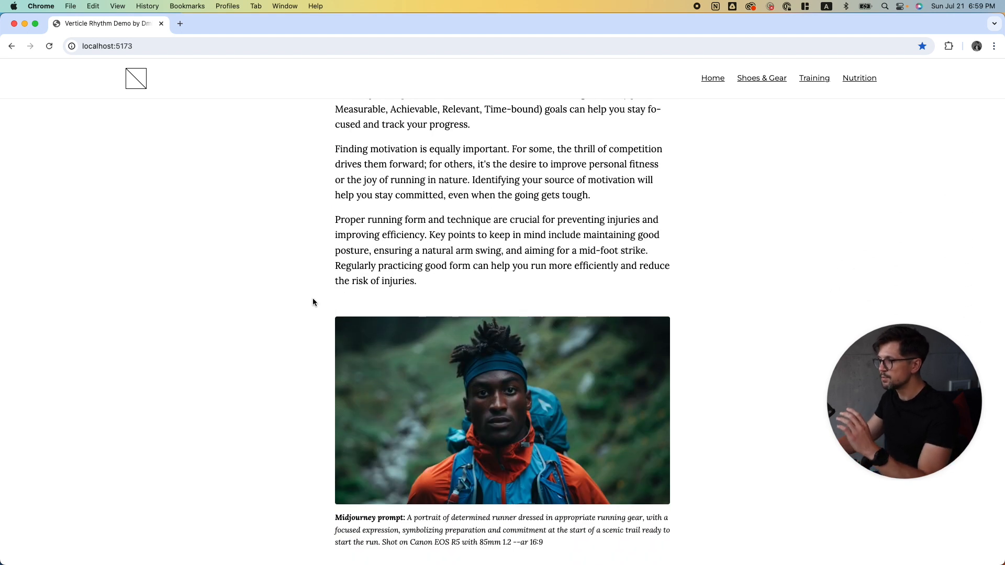
pyautogui.scroll(-3)
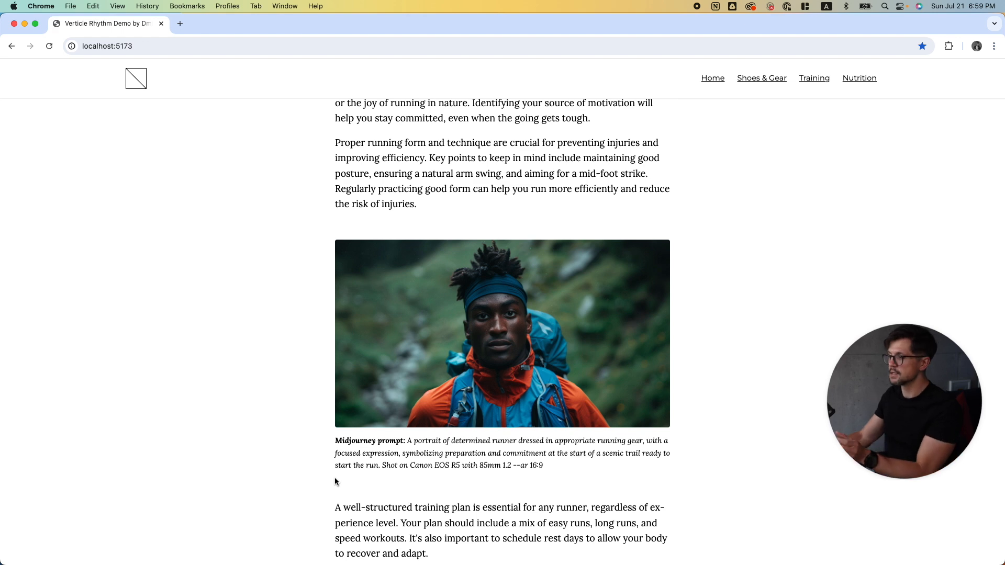
pyautogui.scroll(-3)
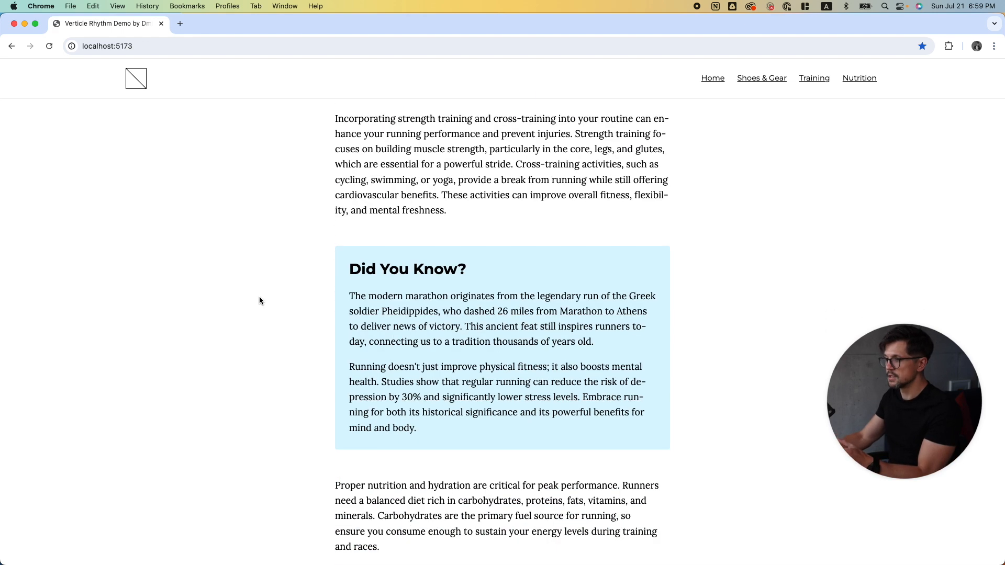